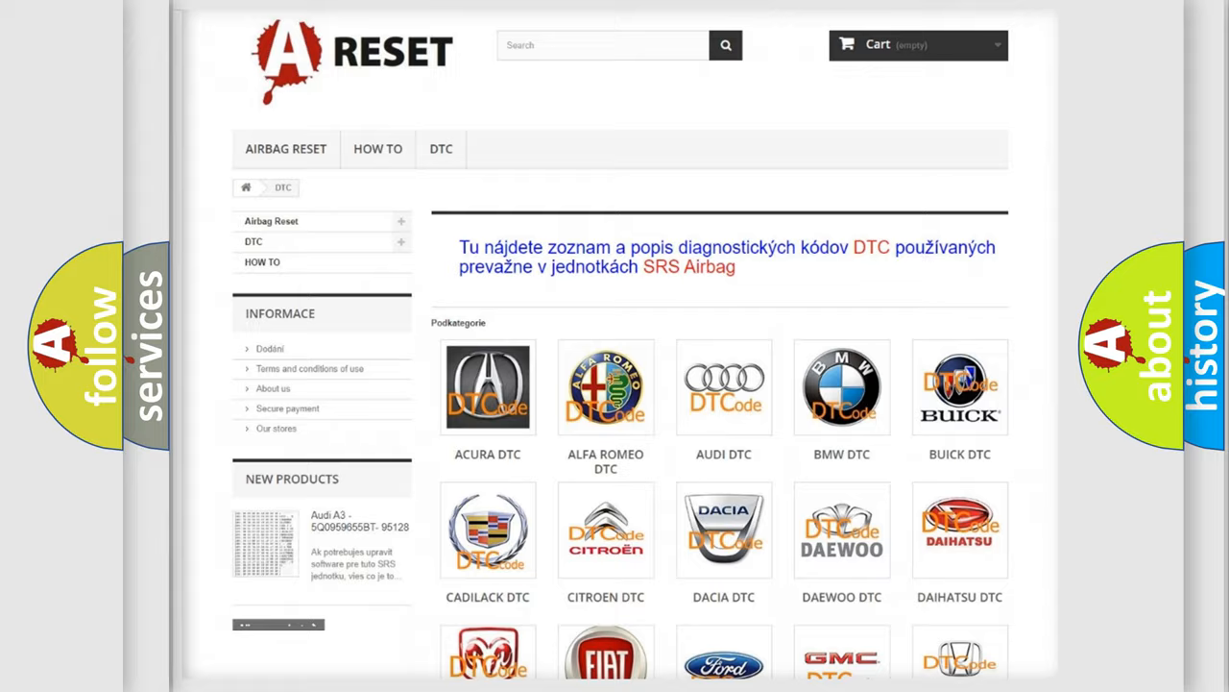
pyautogui.scroll(-3)
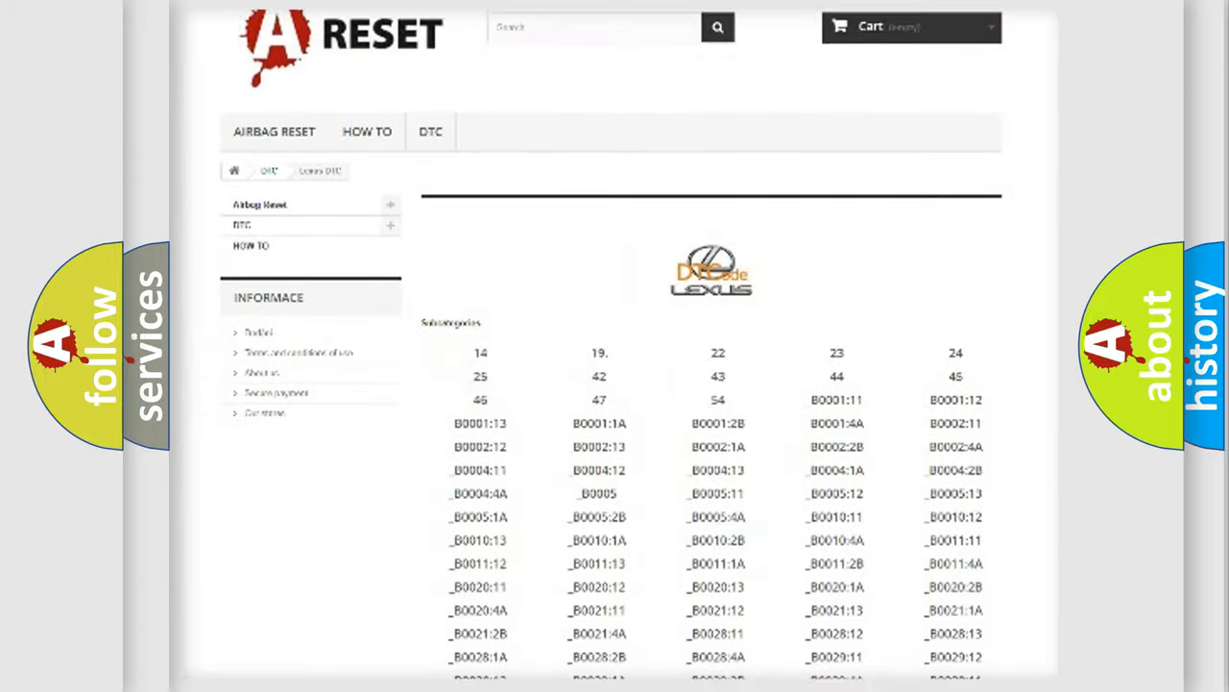
pyautogui.scroll(-3)
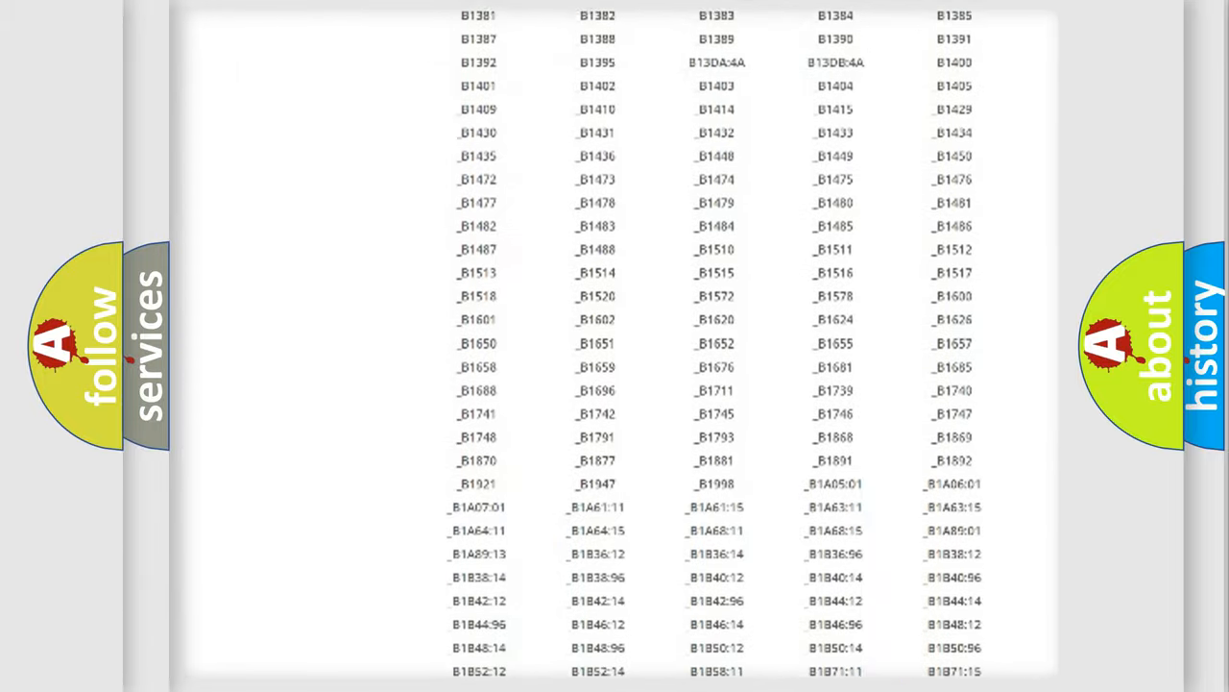